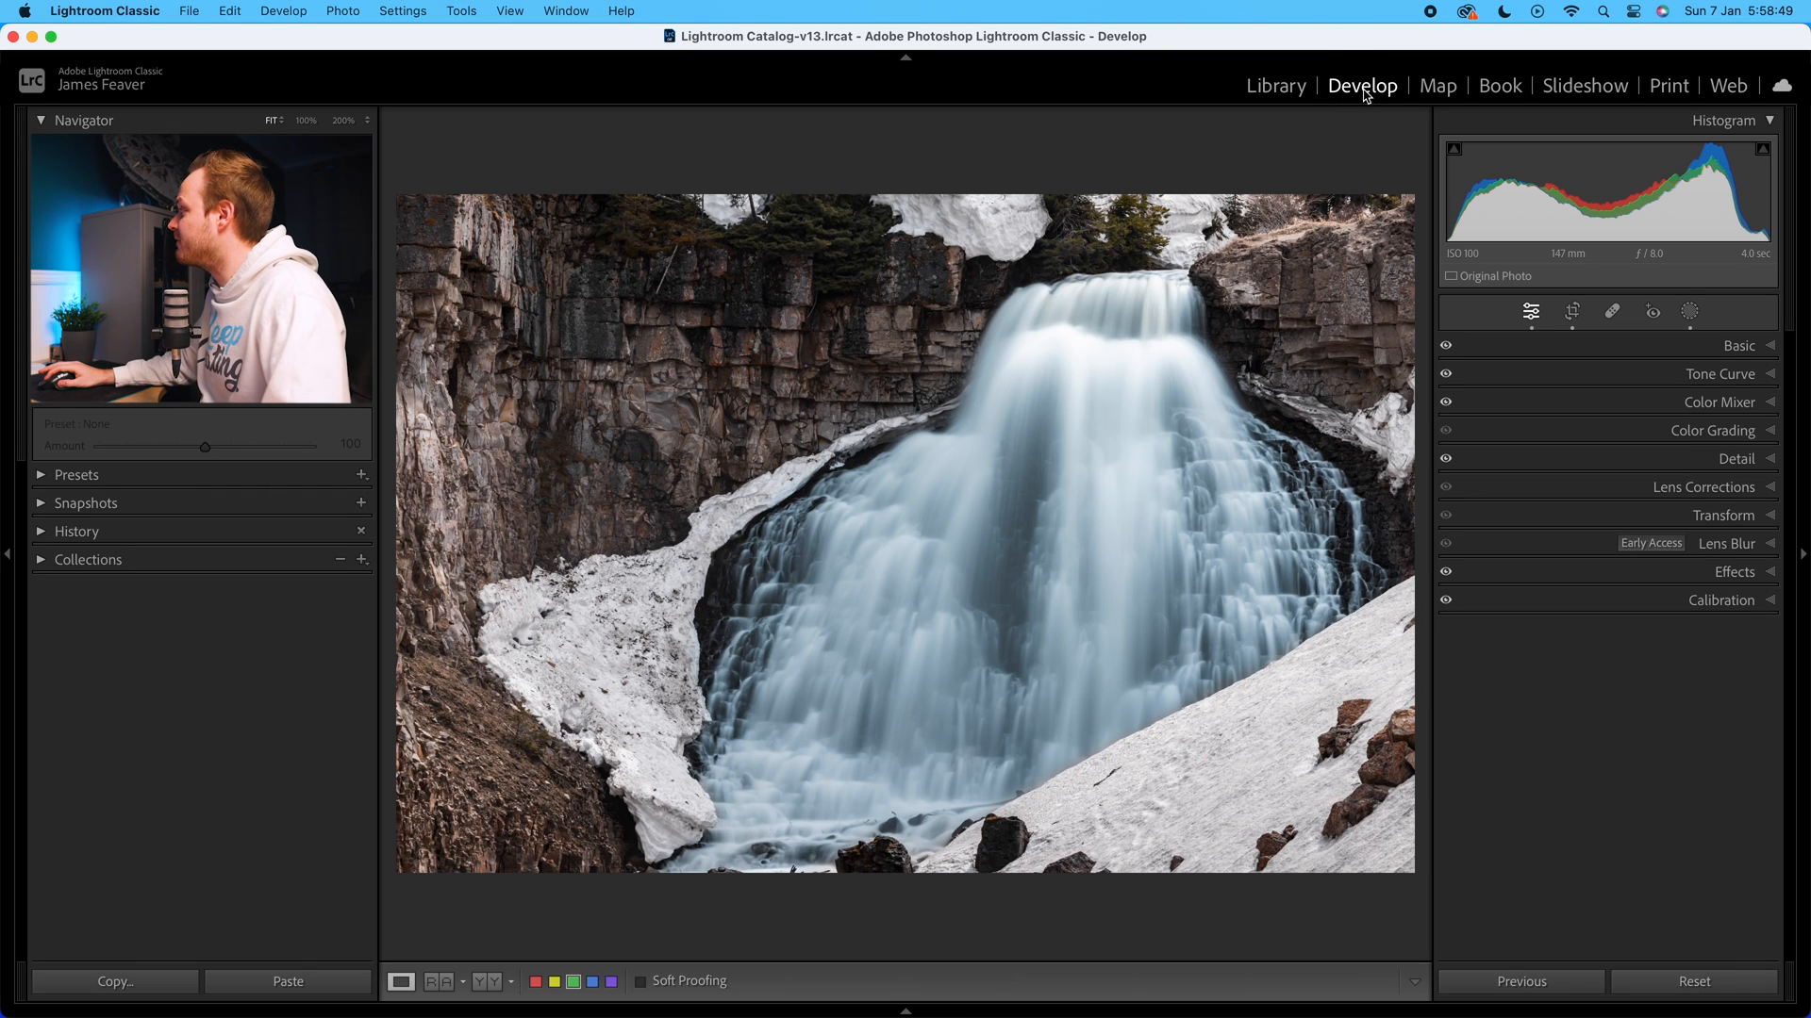
Expand the Basic adjustments panel for the waterfall photo in Develop
left_click(1737, 345)
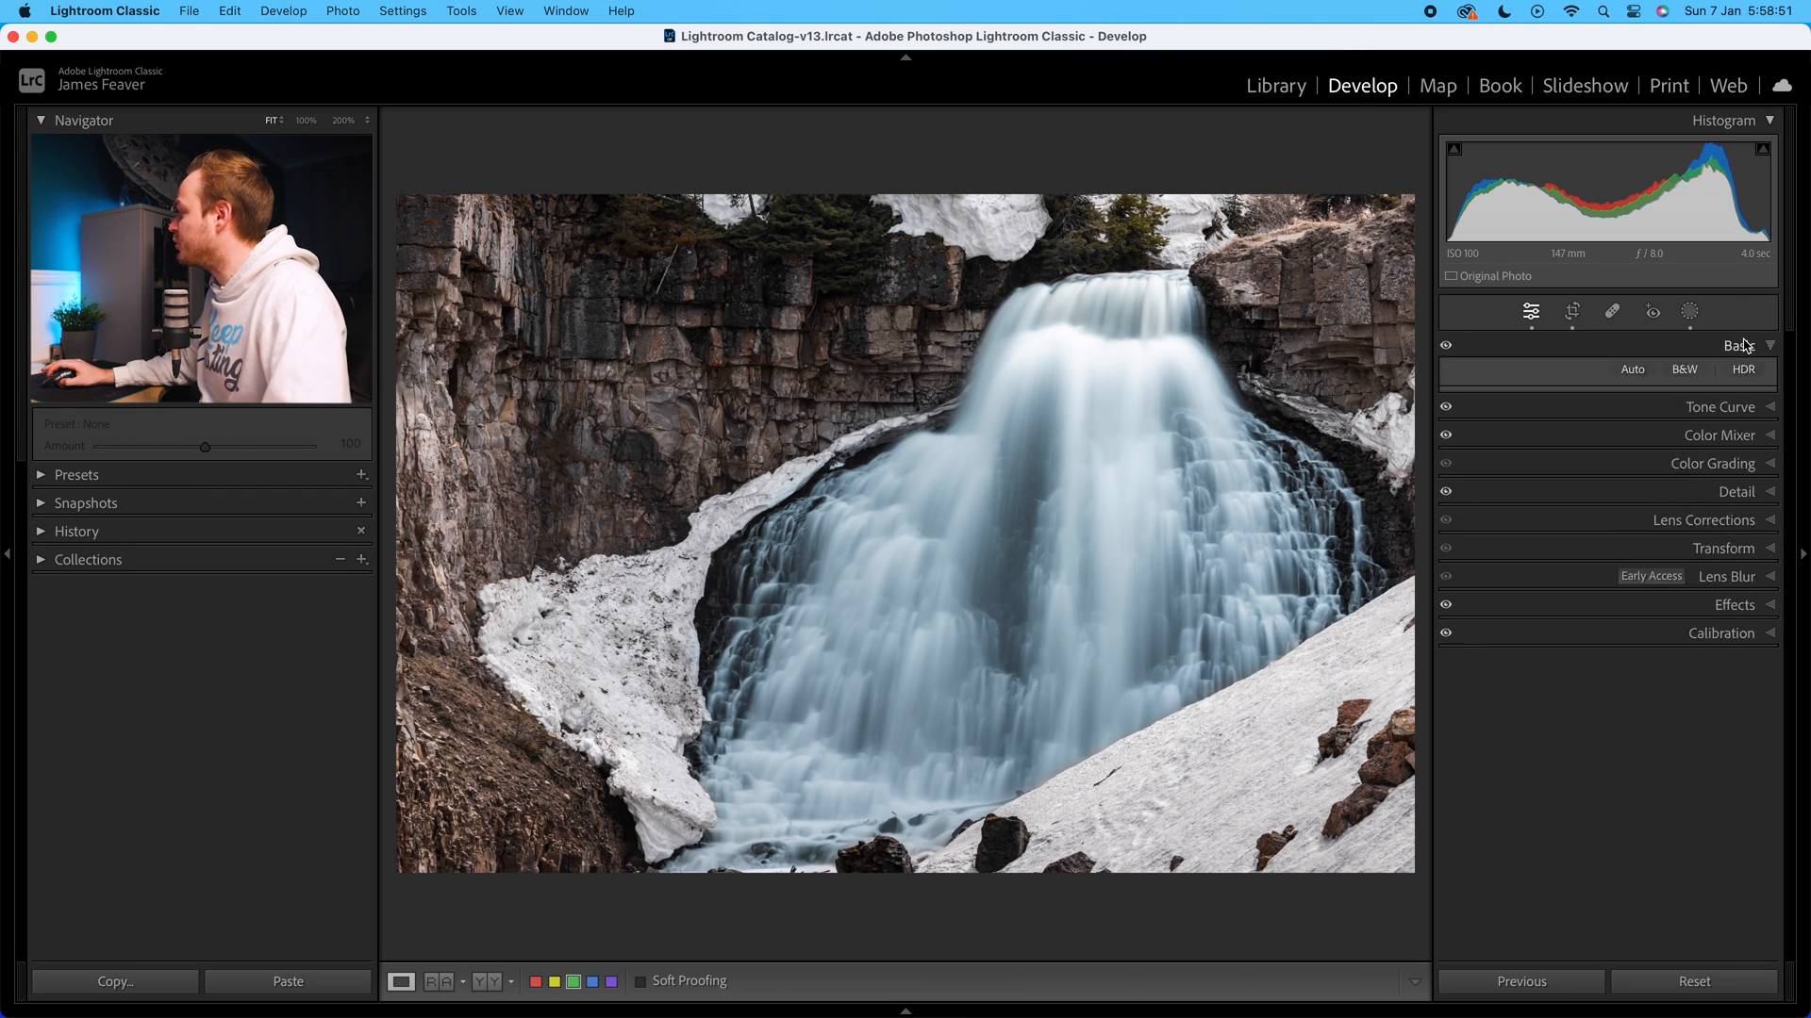
Operate the Basic panel header to begin setting Whites +23 and Blacks −29
left_click(1738, 345)
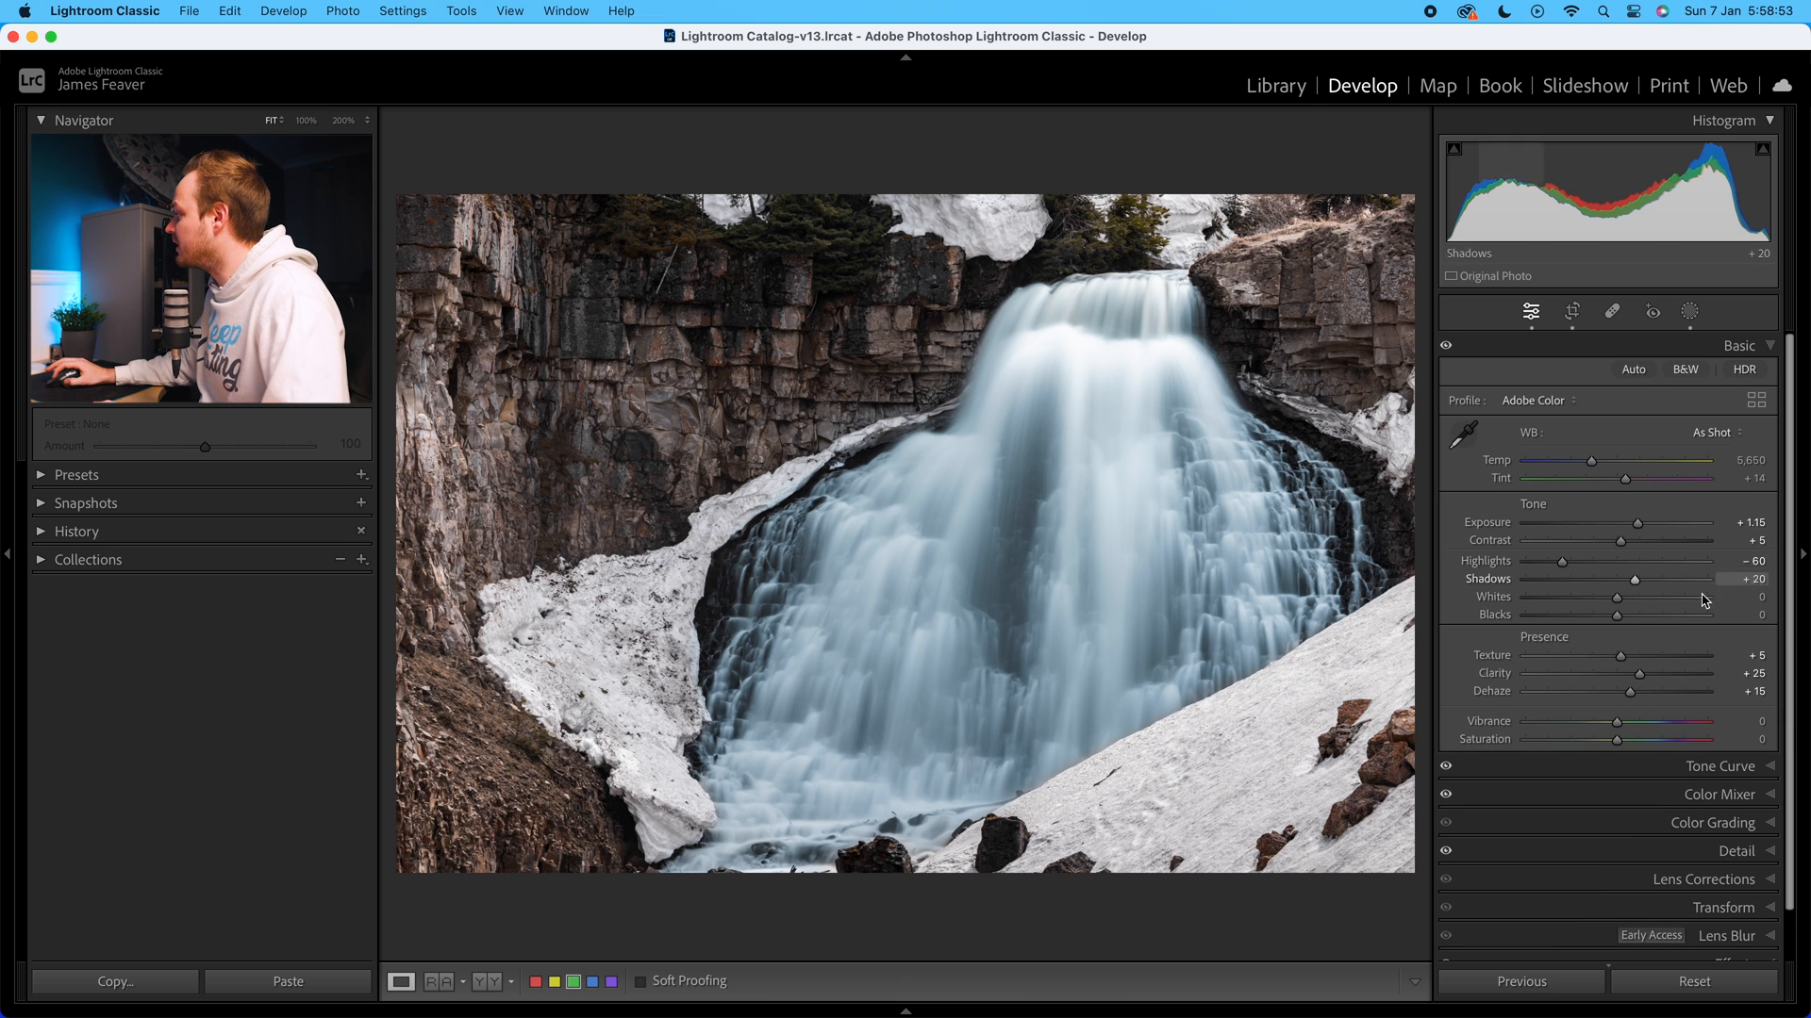
mouse_move(1617, 597)
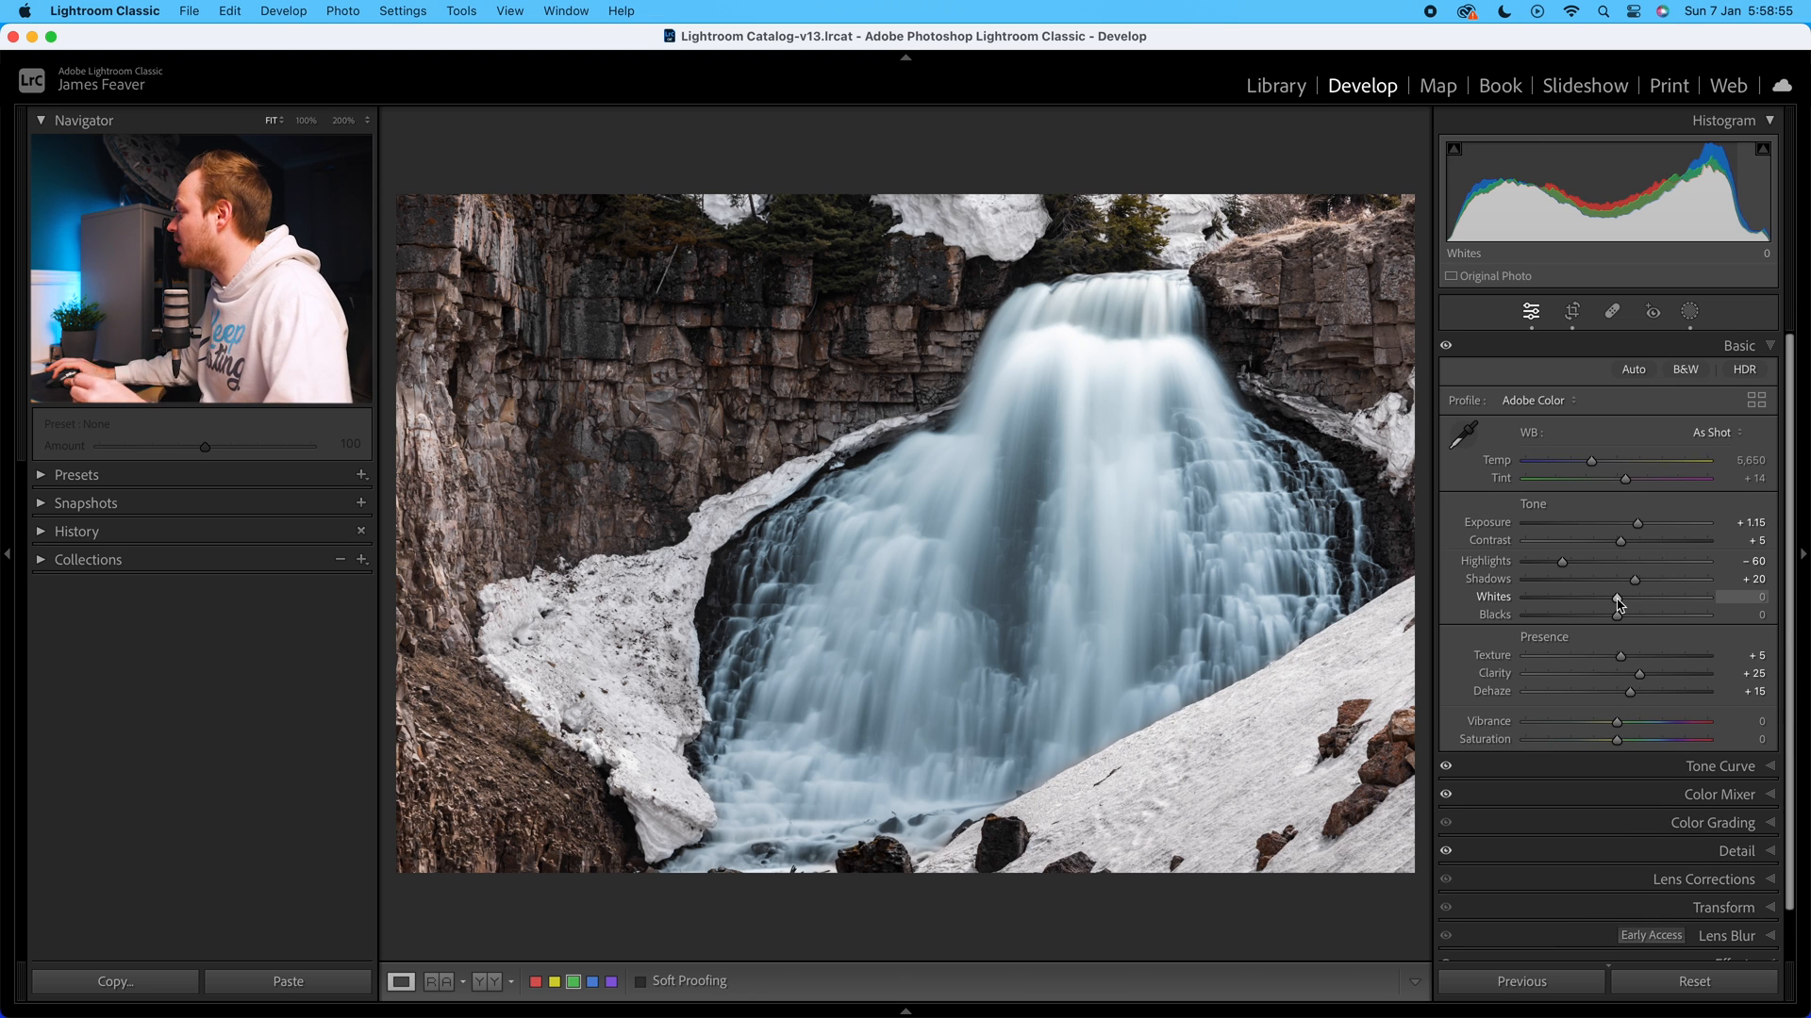
mouse_move(1620, 615)
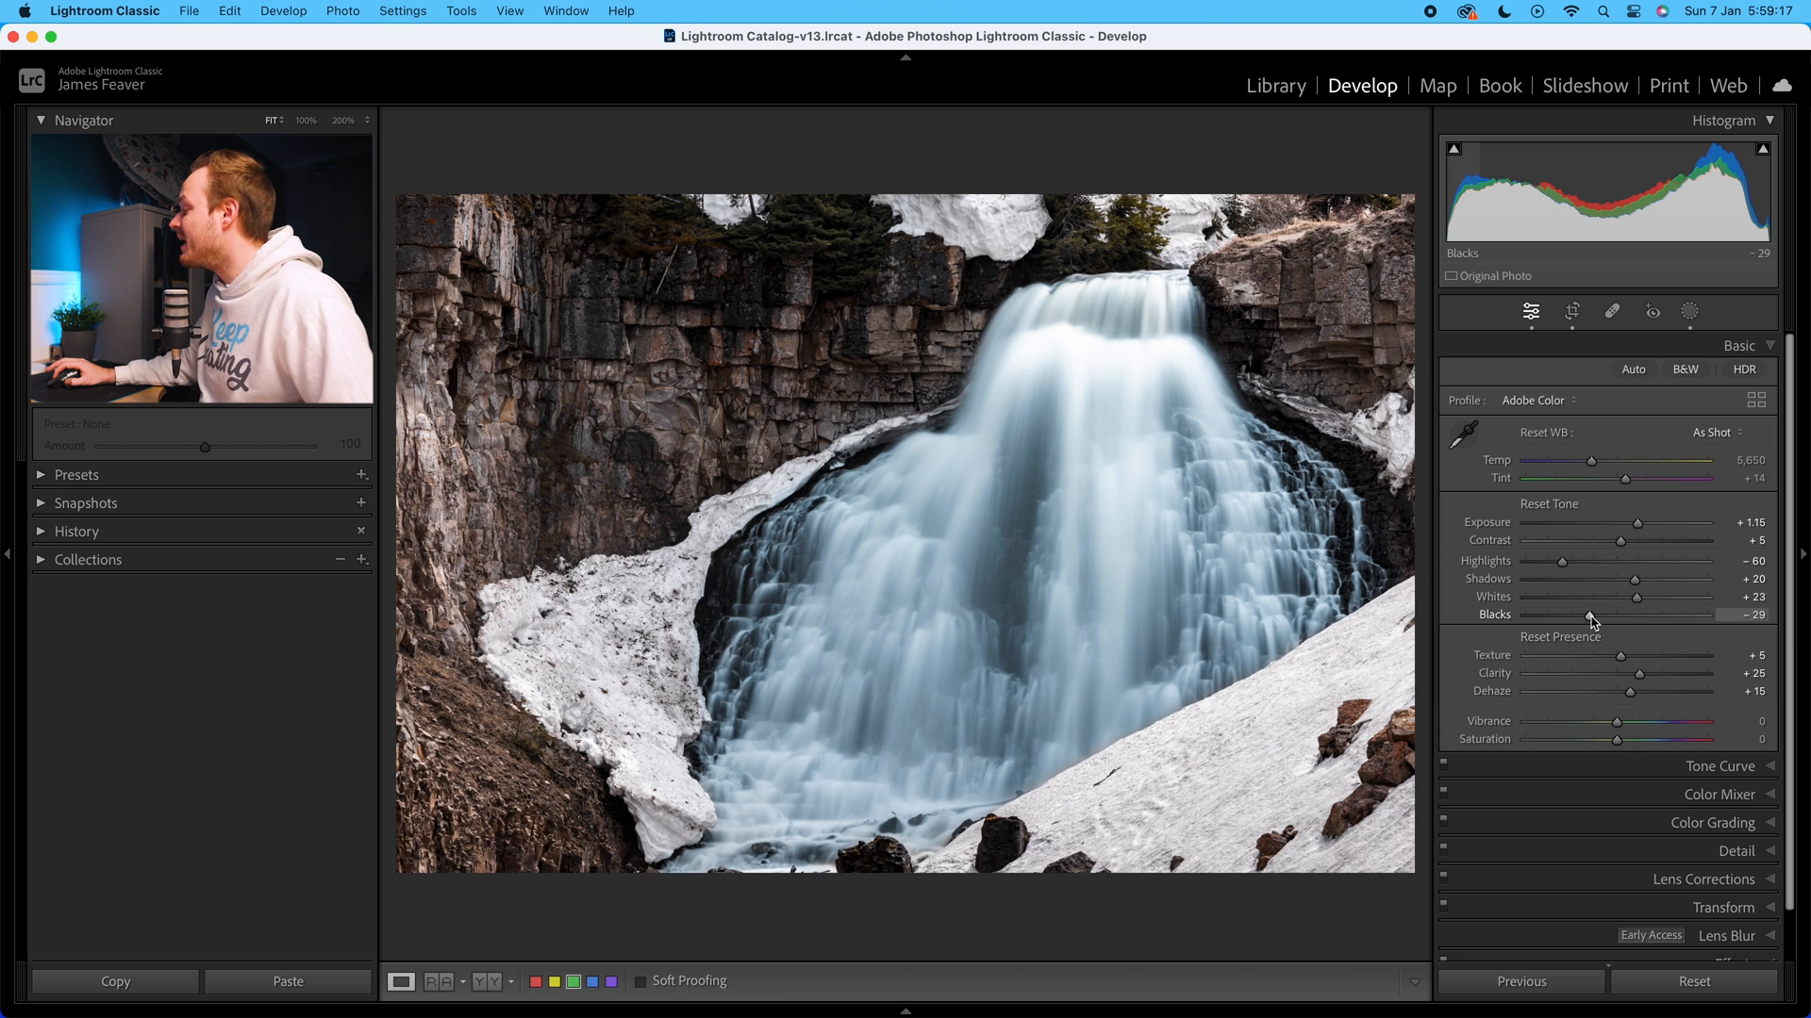
mouse_move(1626, 608)
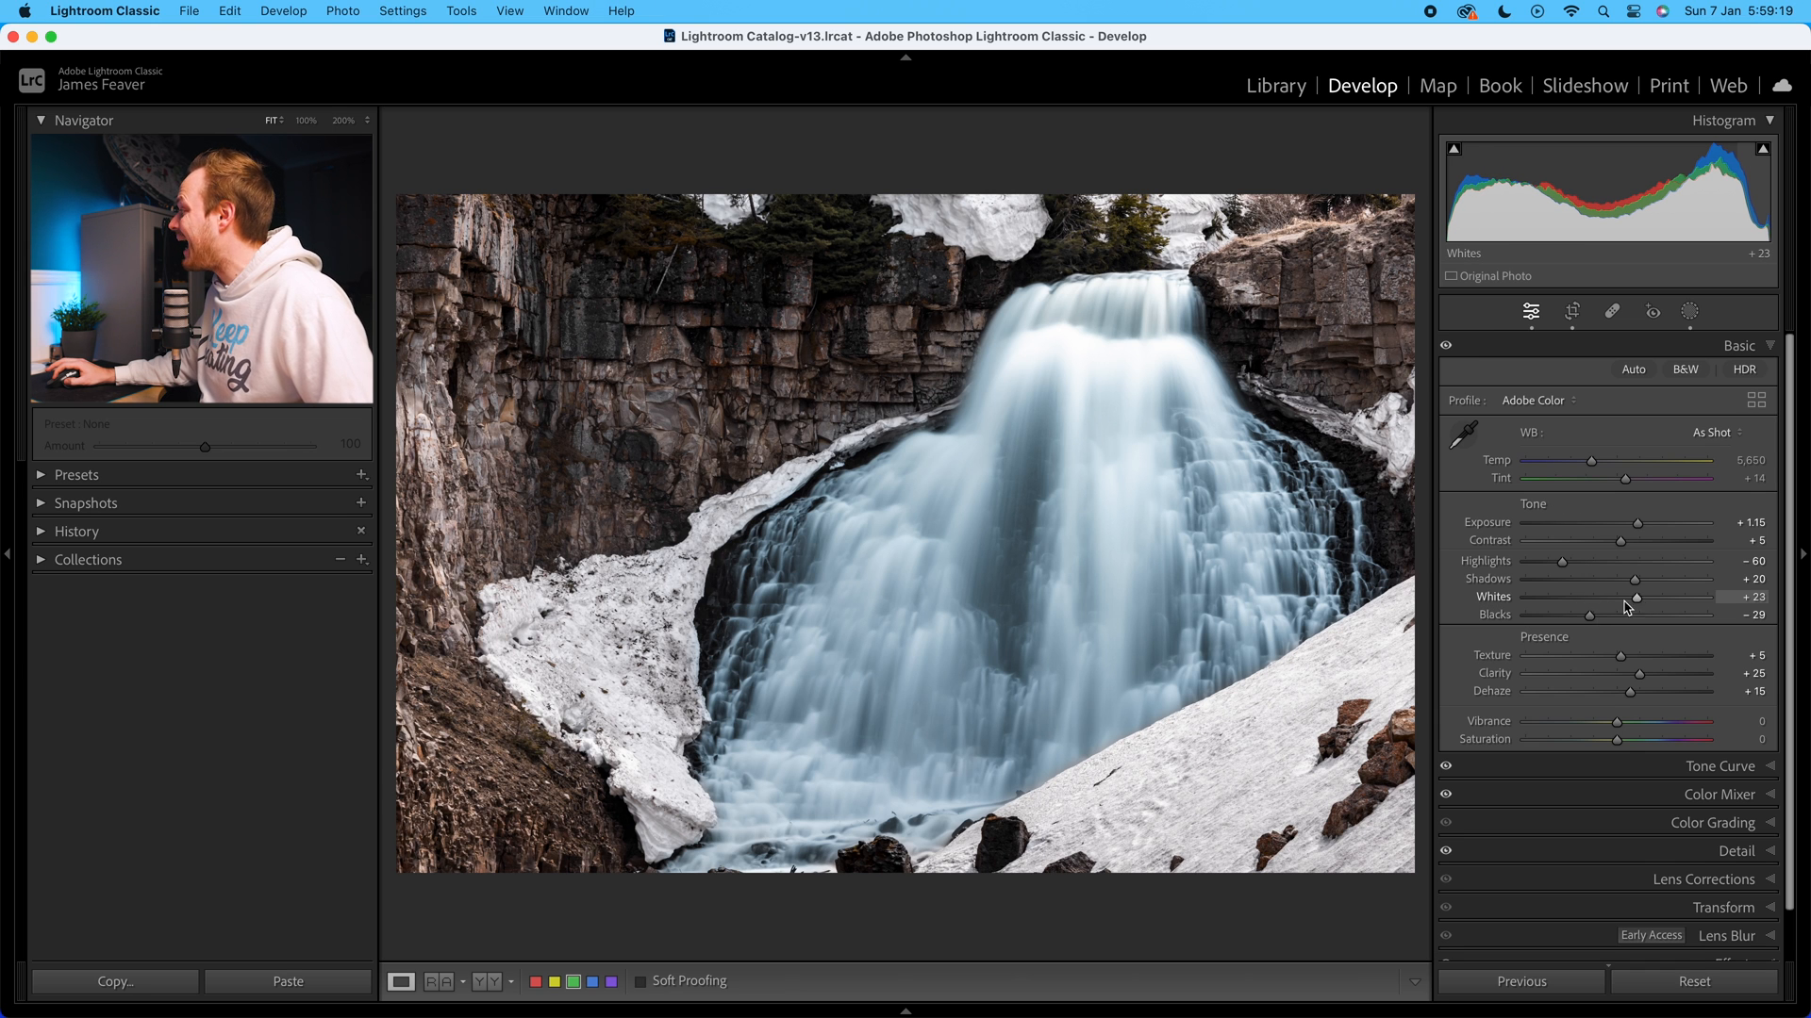
mouse_move(1598, 622)
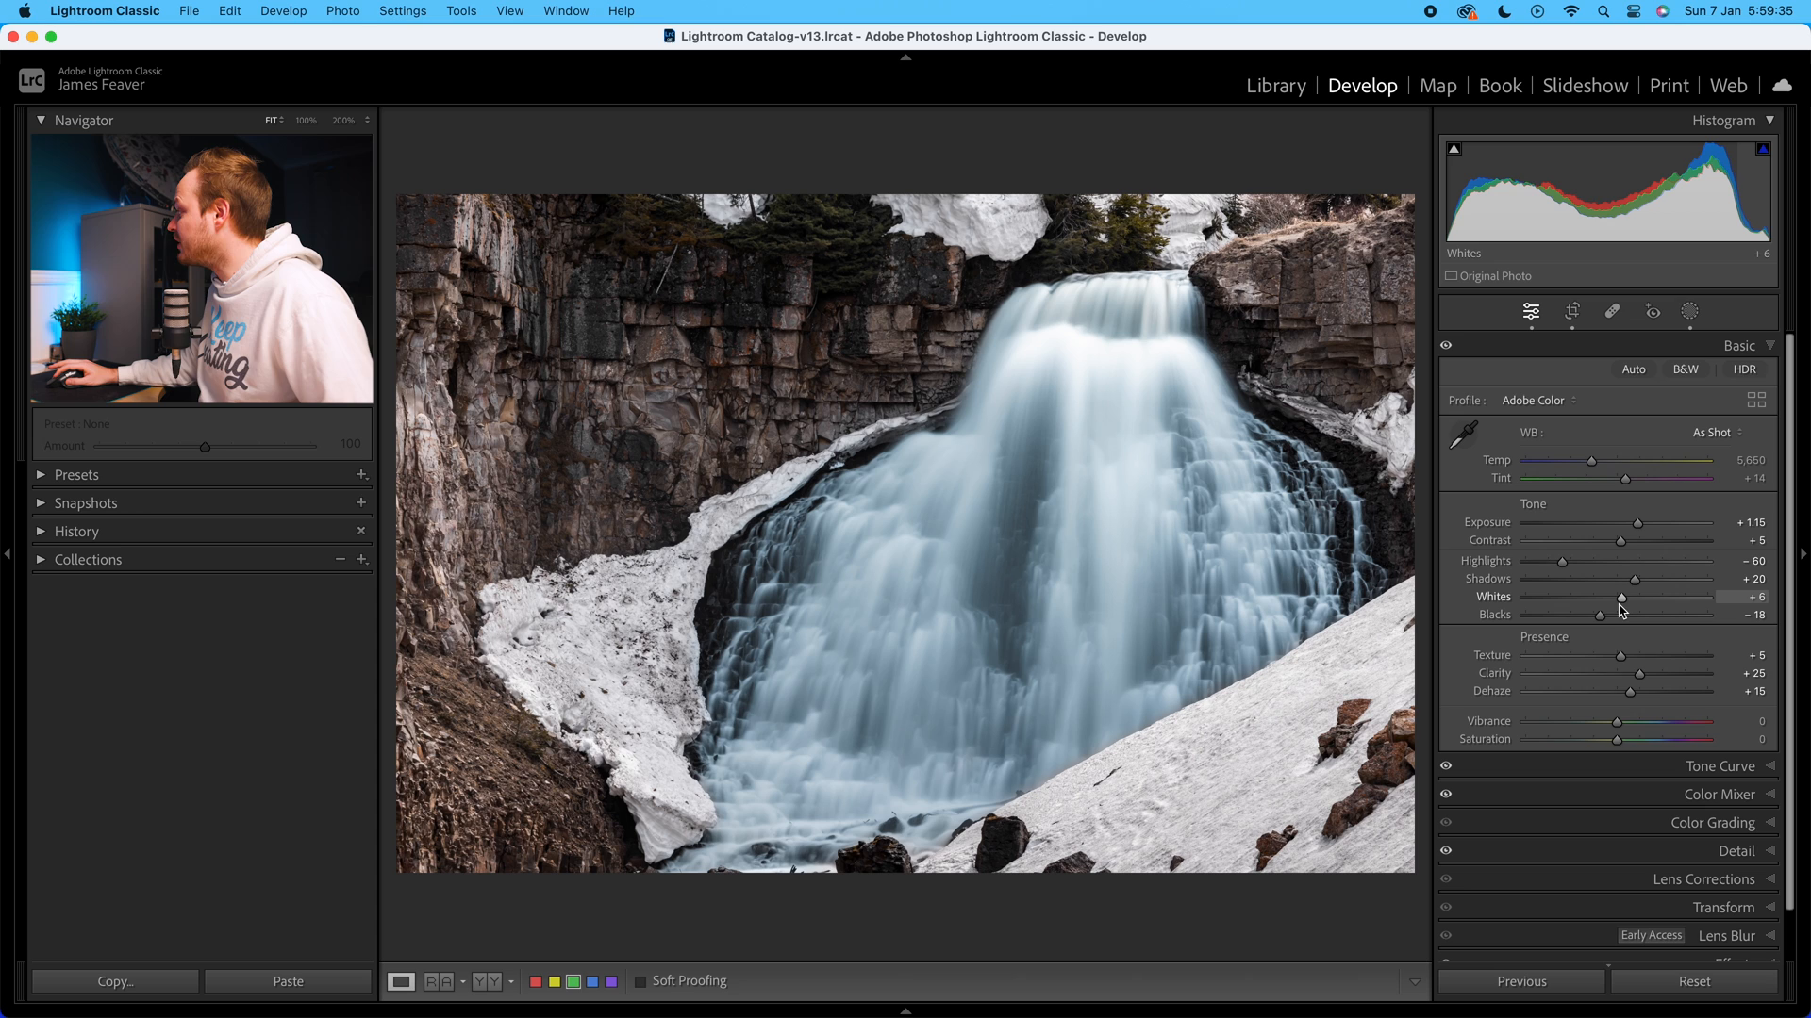
mouse_move(1622, 604)
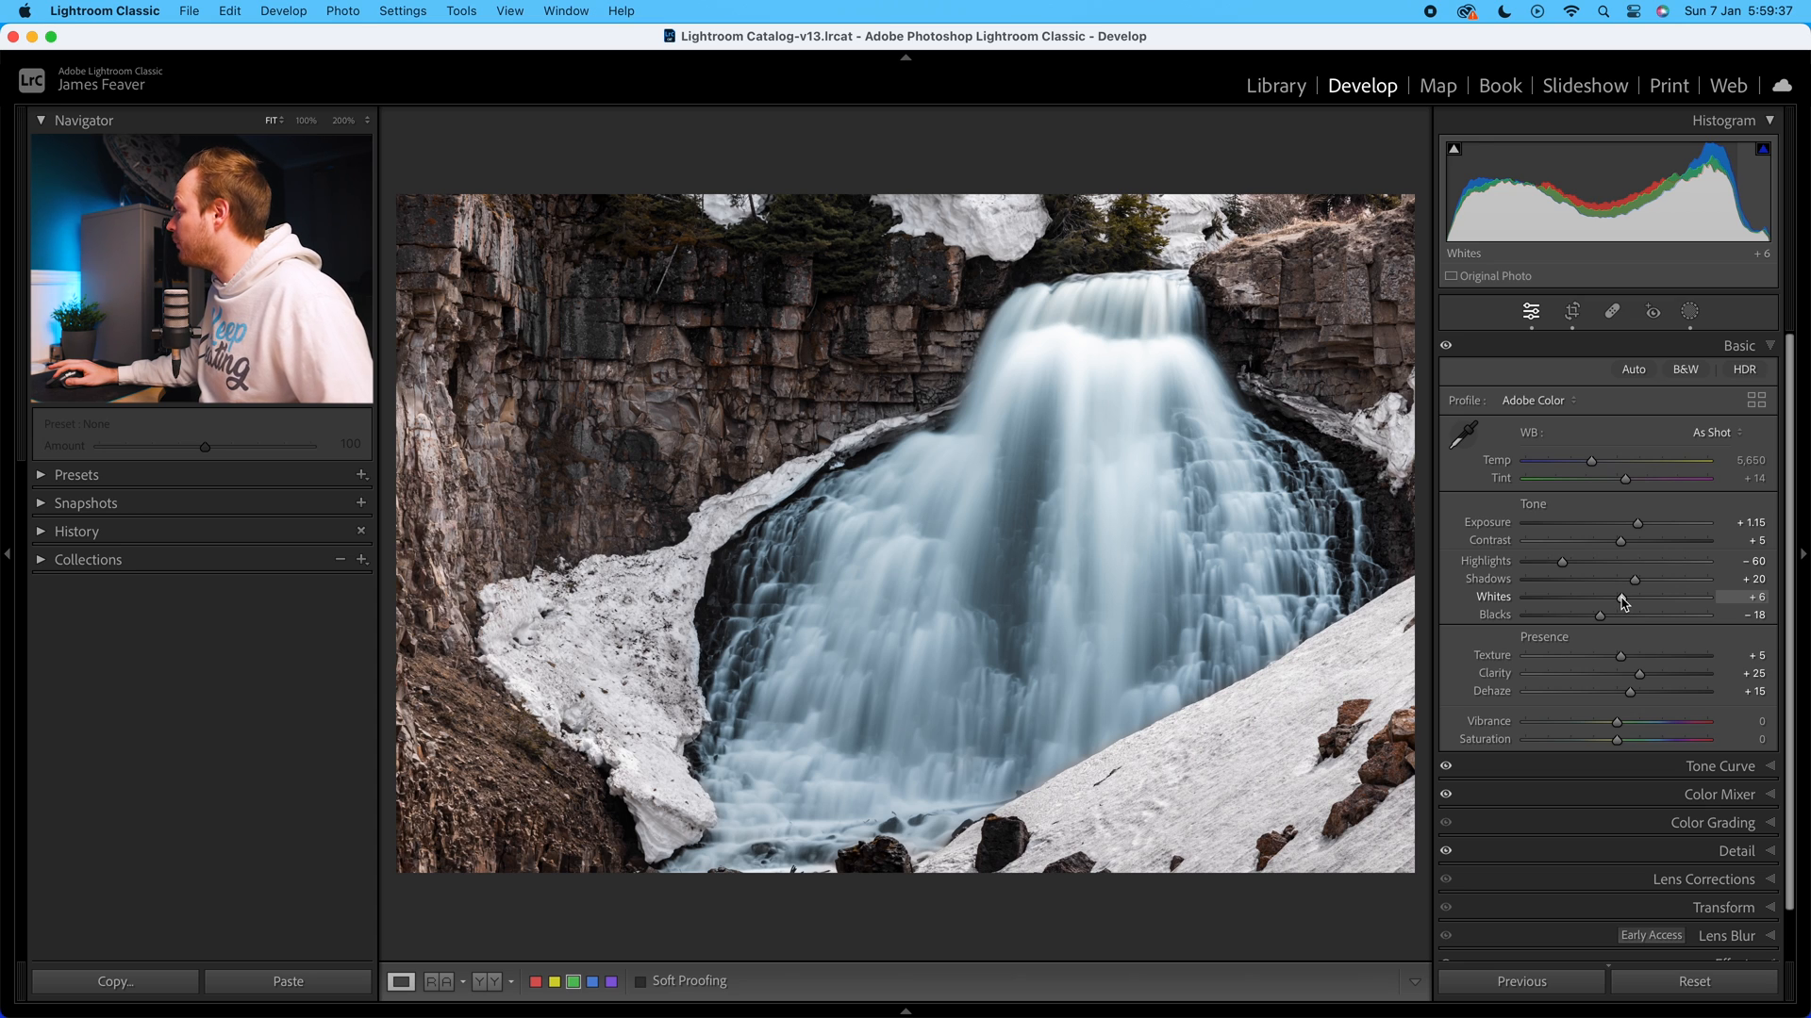